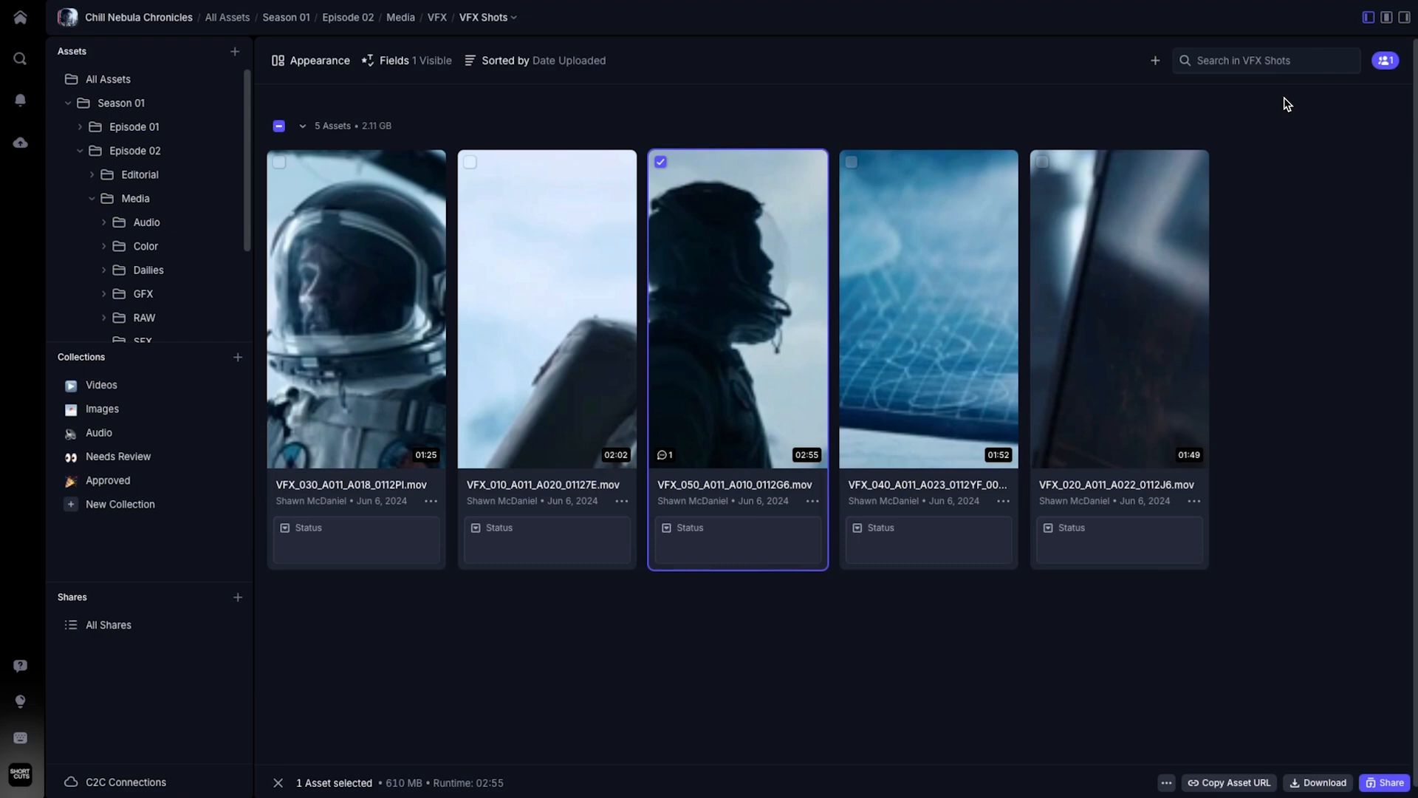
click(1366, 25)
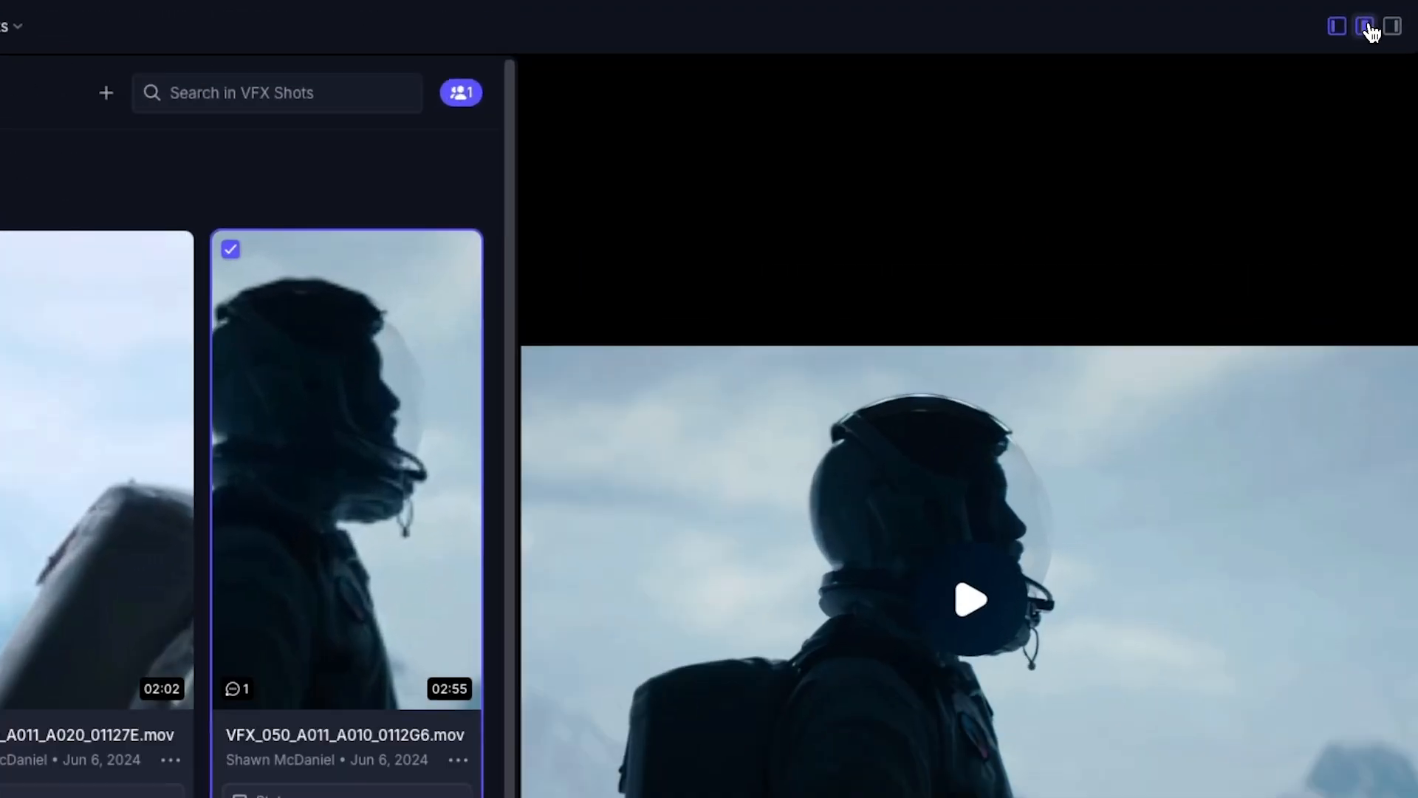
click(1392, 26)
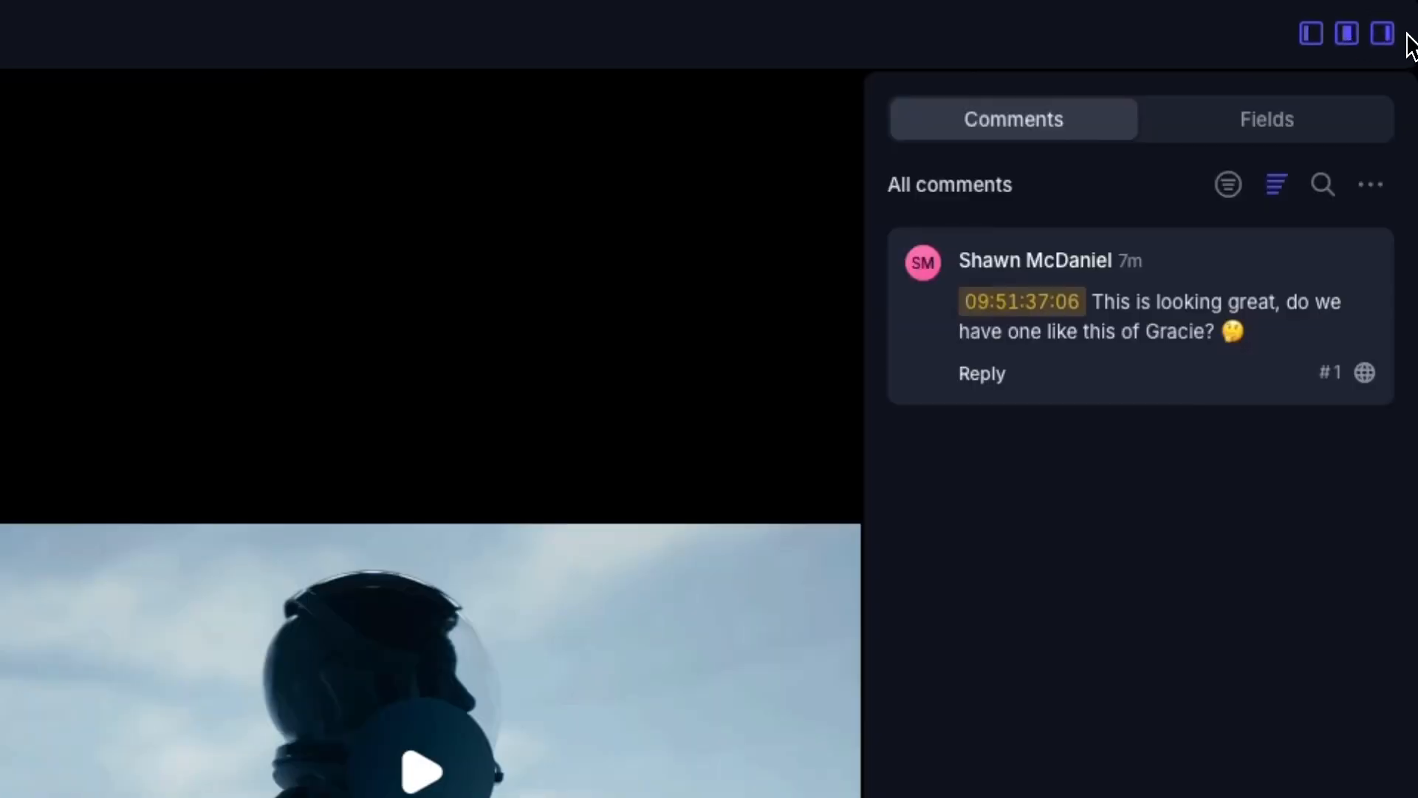
click(1311, 34)
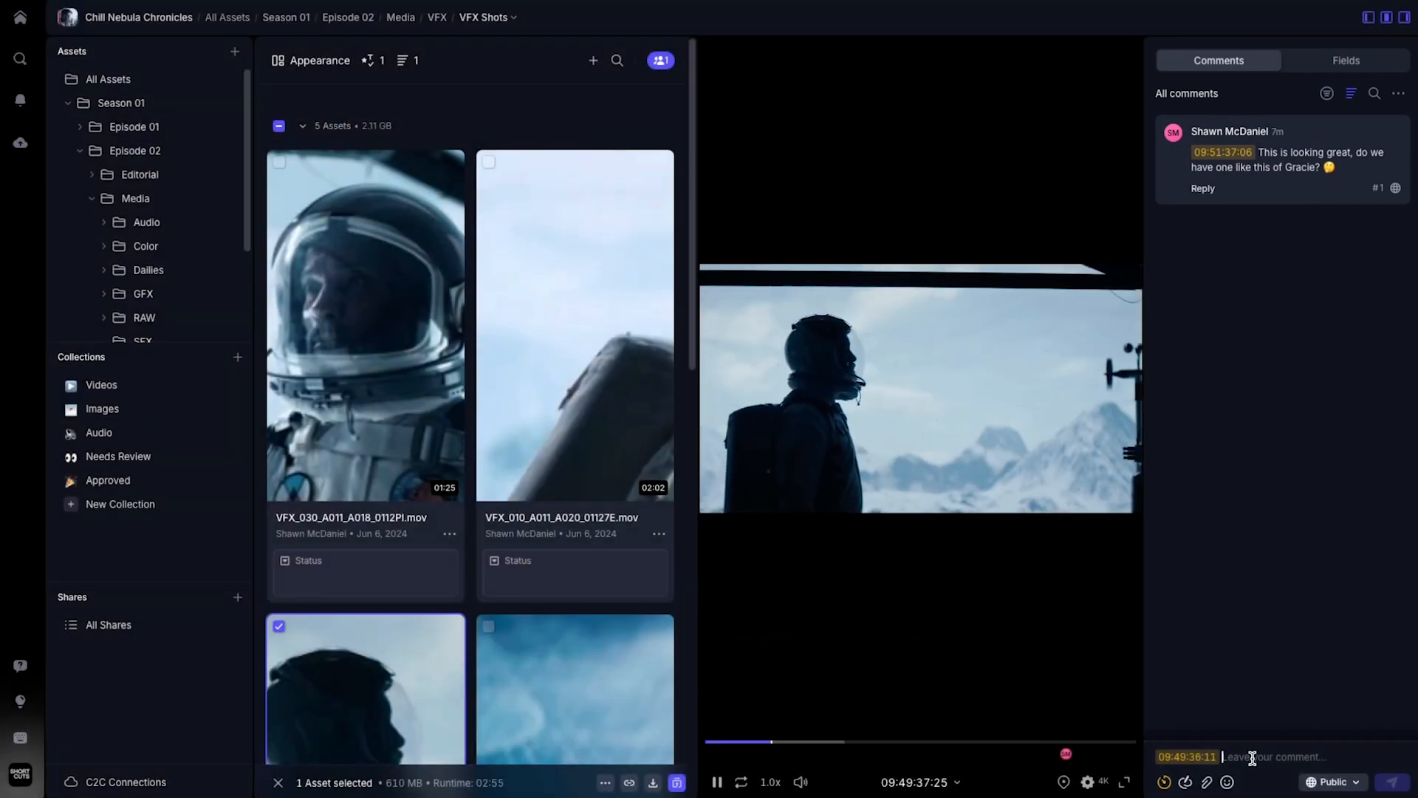
Step: Draft the timestamped comment 'Can we punch in a bit tighter here?' on the shot
text(Can)
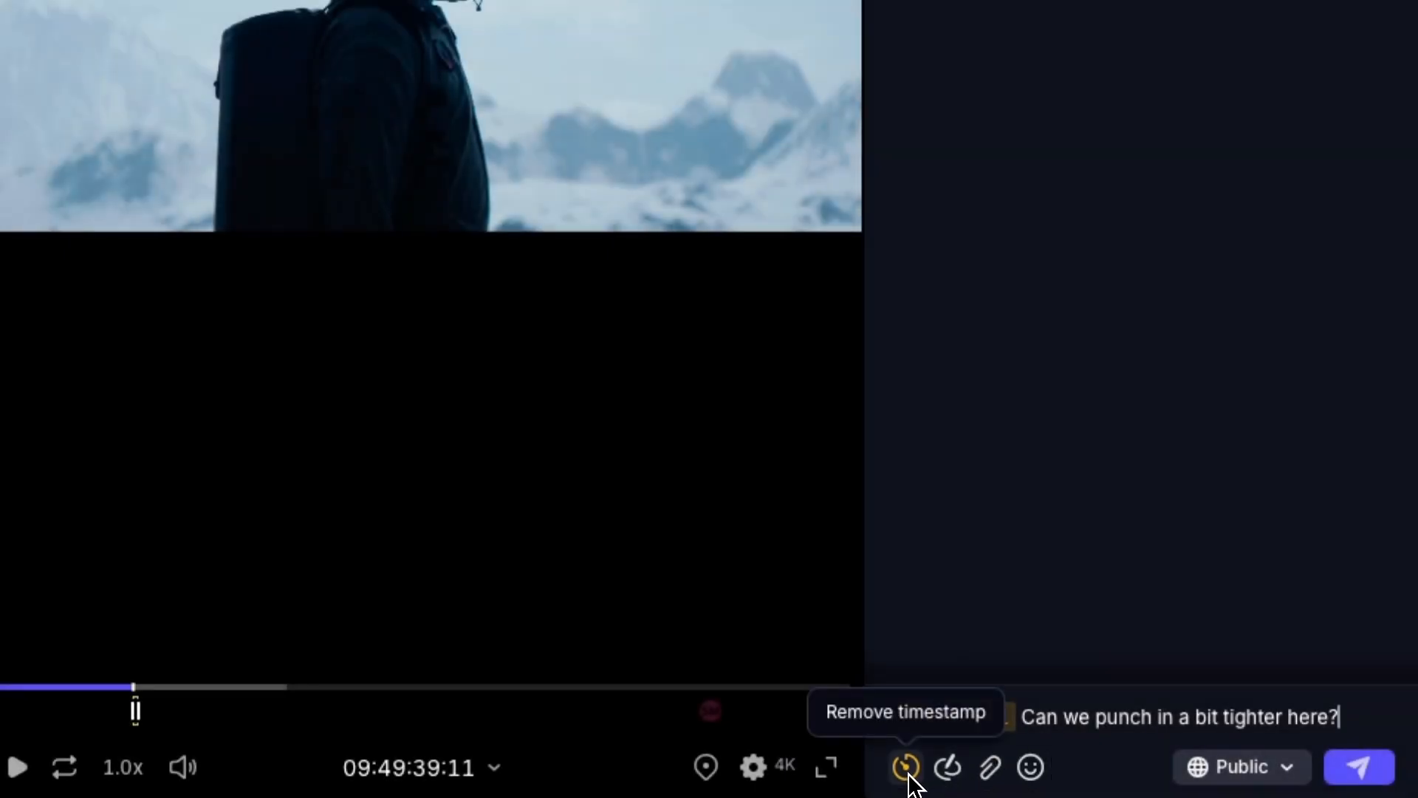
mouse_move(990, 767)
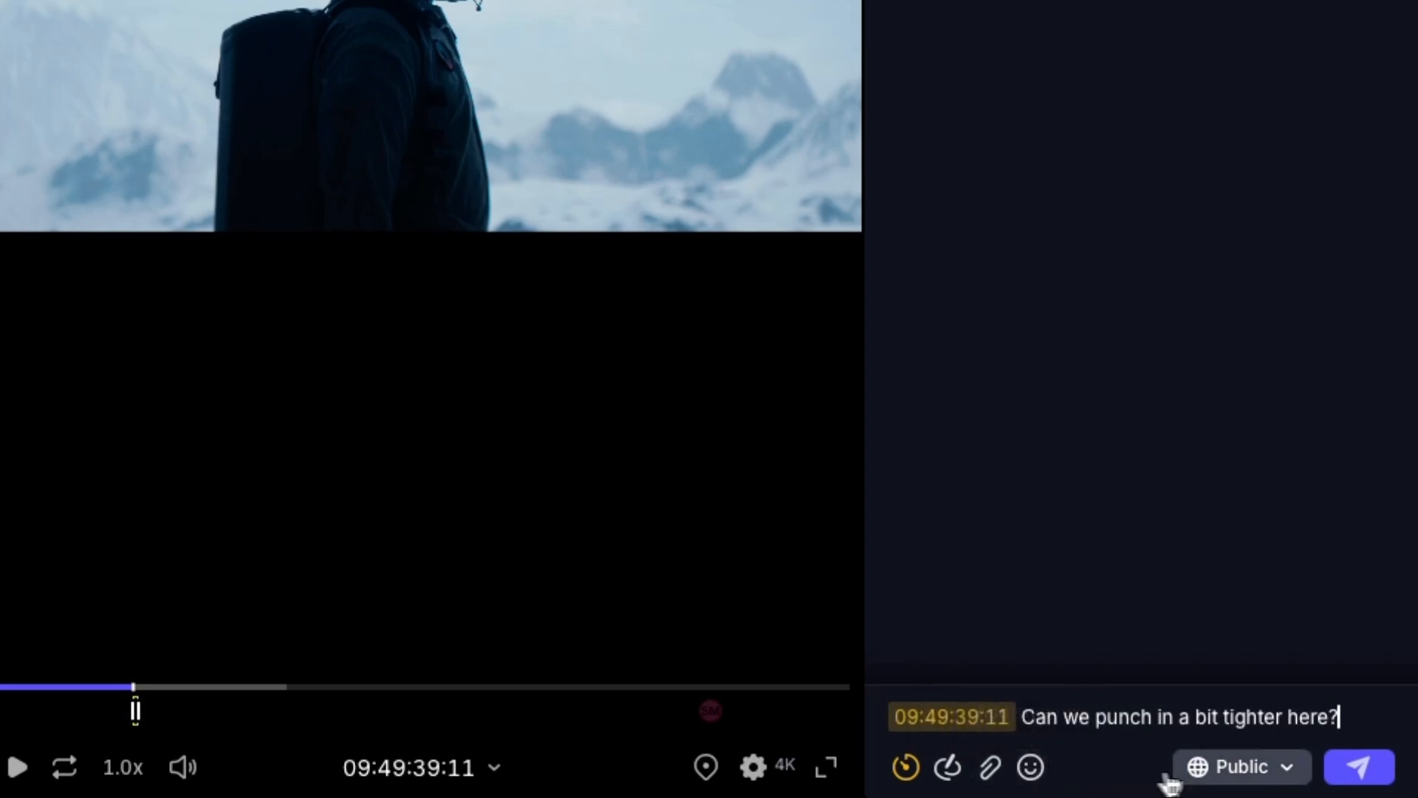
Step: Keep the drafted note as a Public Comment visible to all members and share viewers
click(1241, 767)
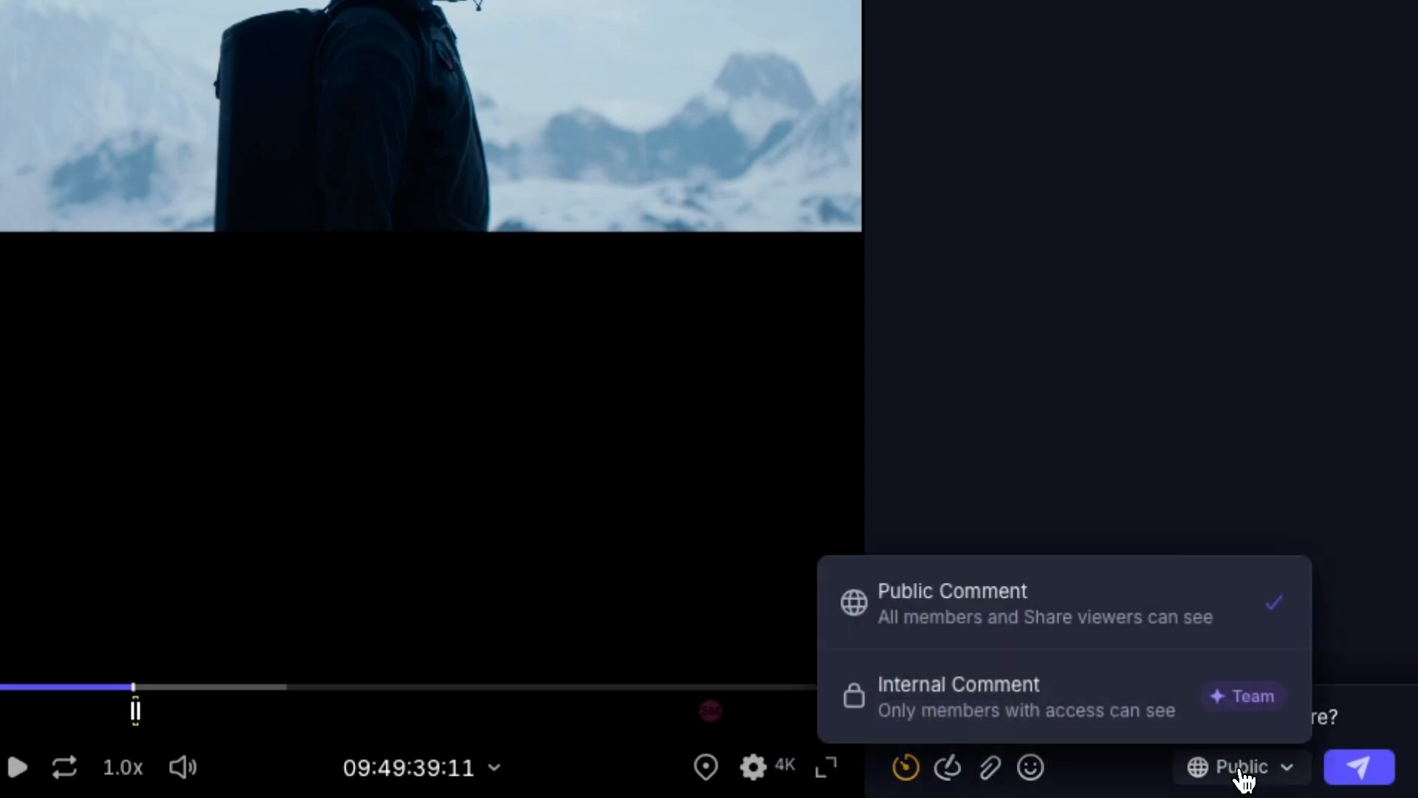
click(953, 591)
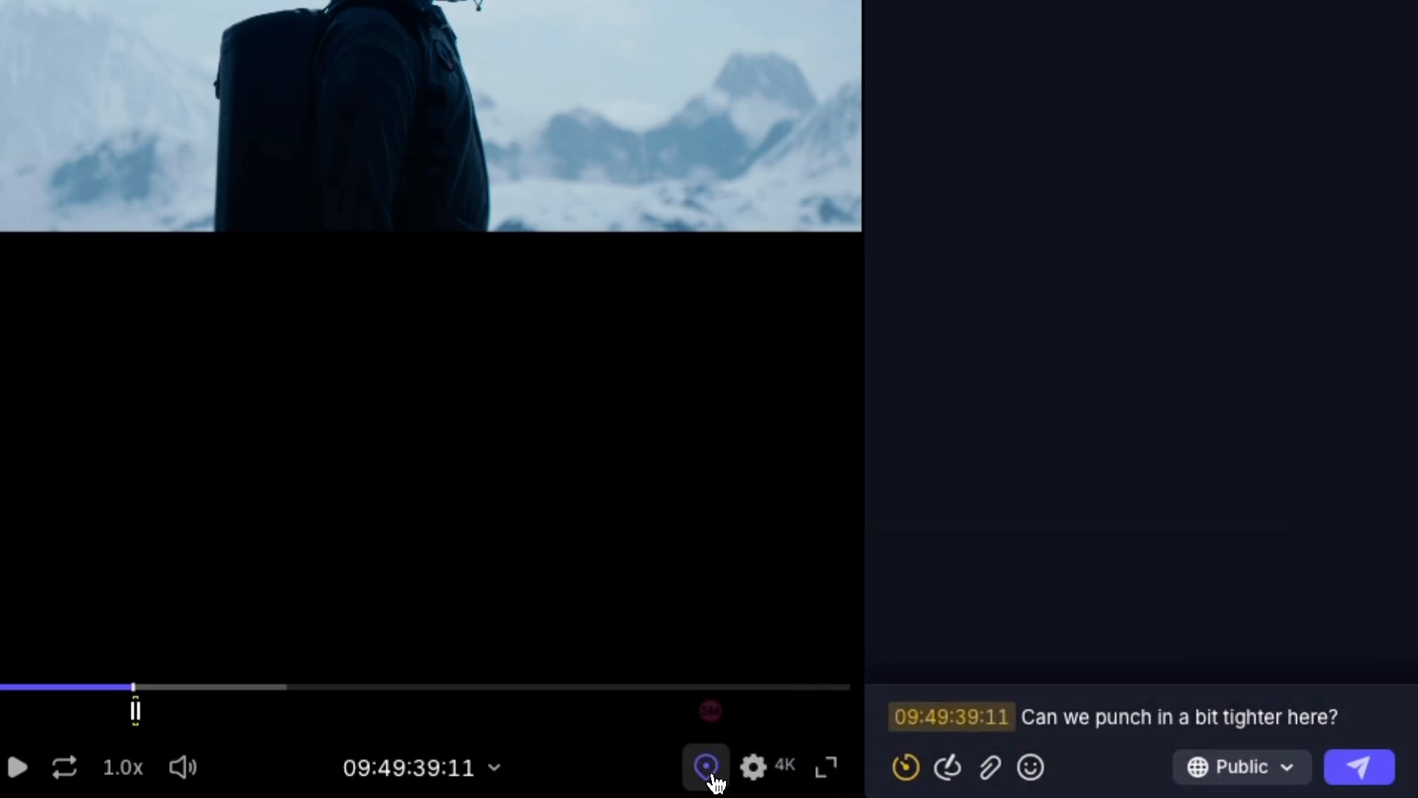
mouse_move(660, 551)
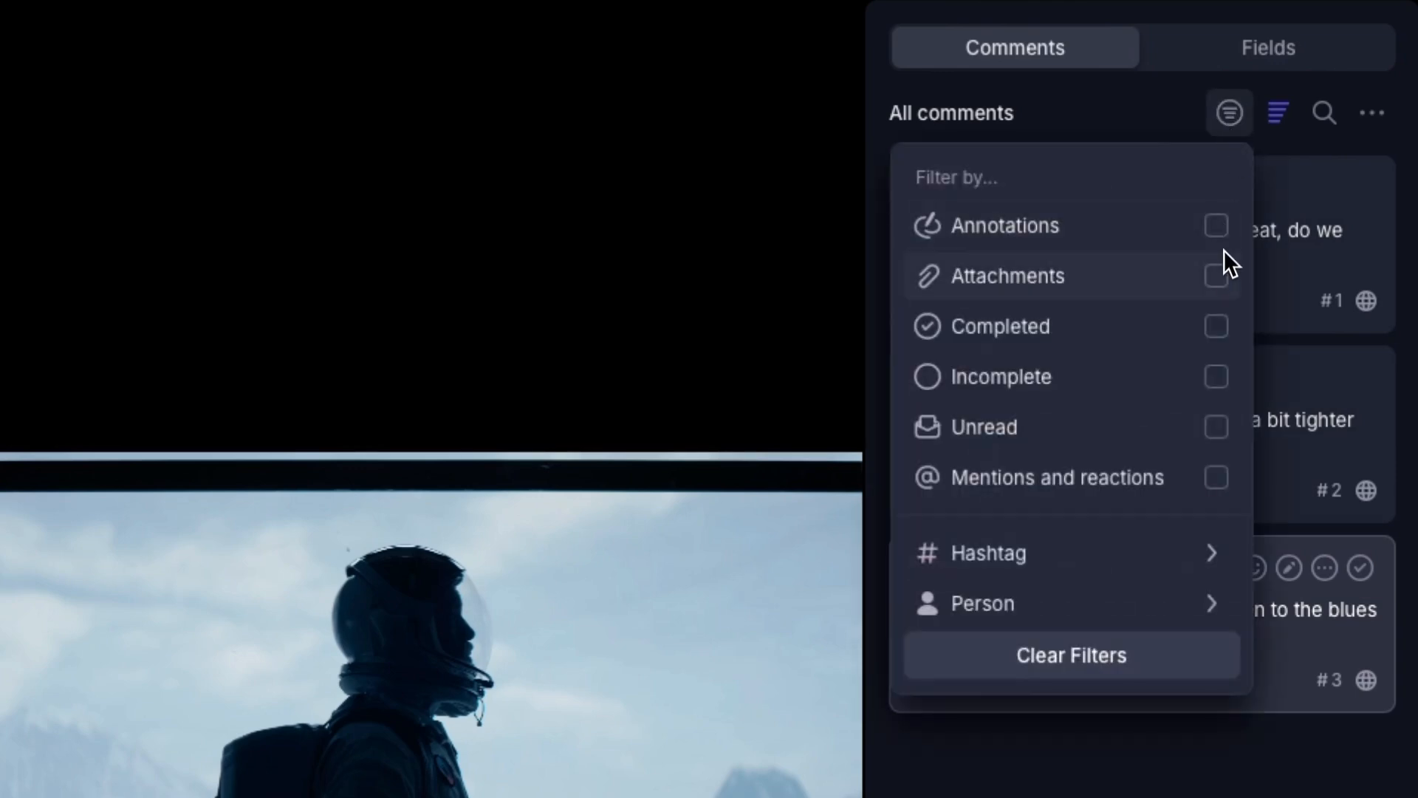
mouse_move(1226, 489)
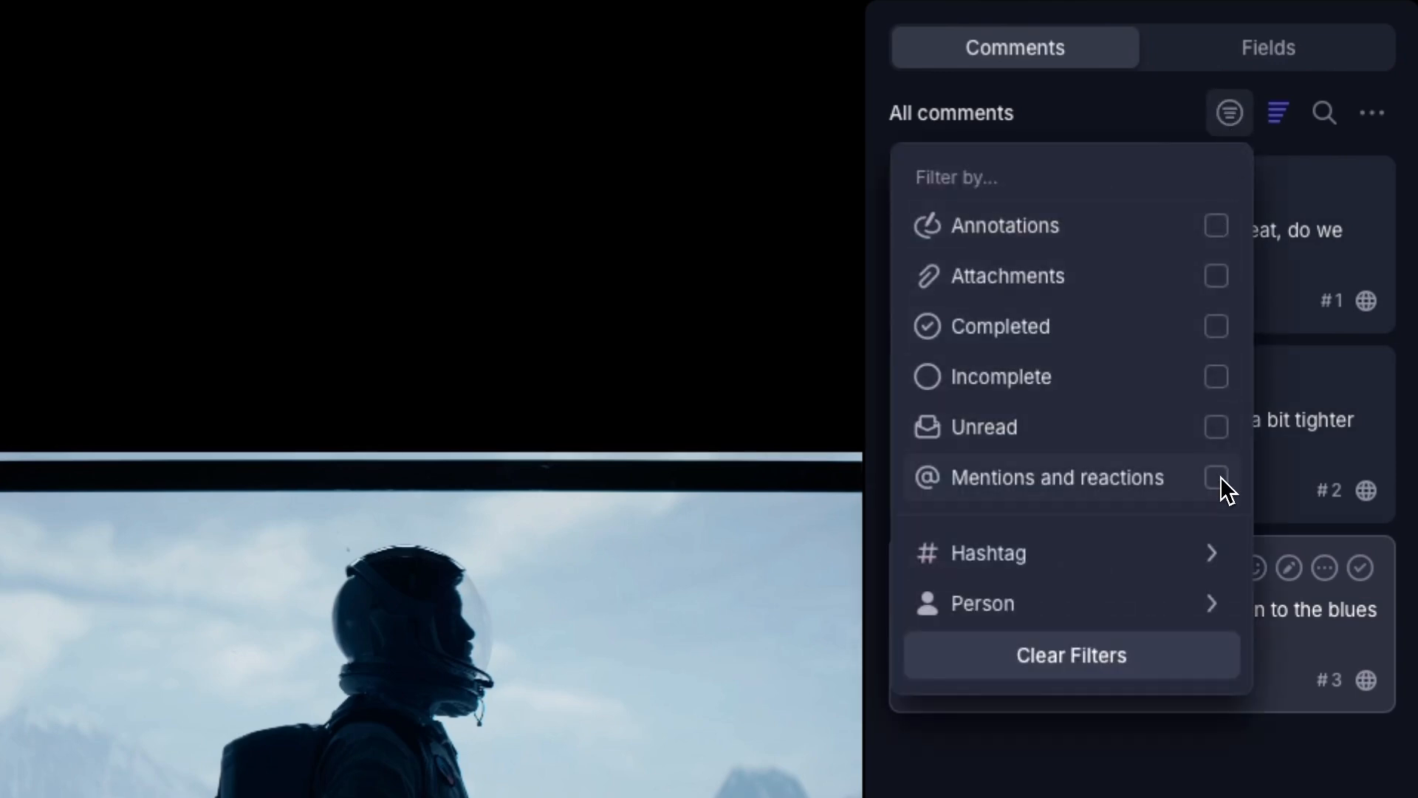
Step: Sort the comment threads oldest first from the filter and sort menus
click(1275, 112)
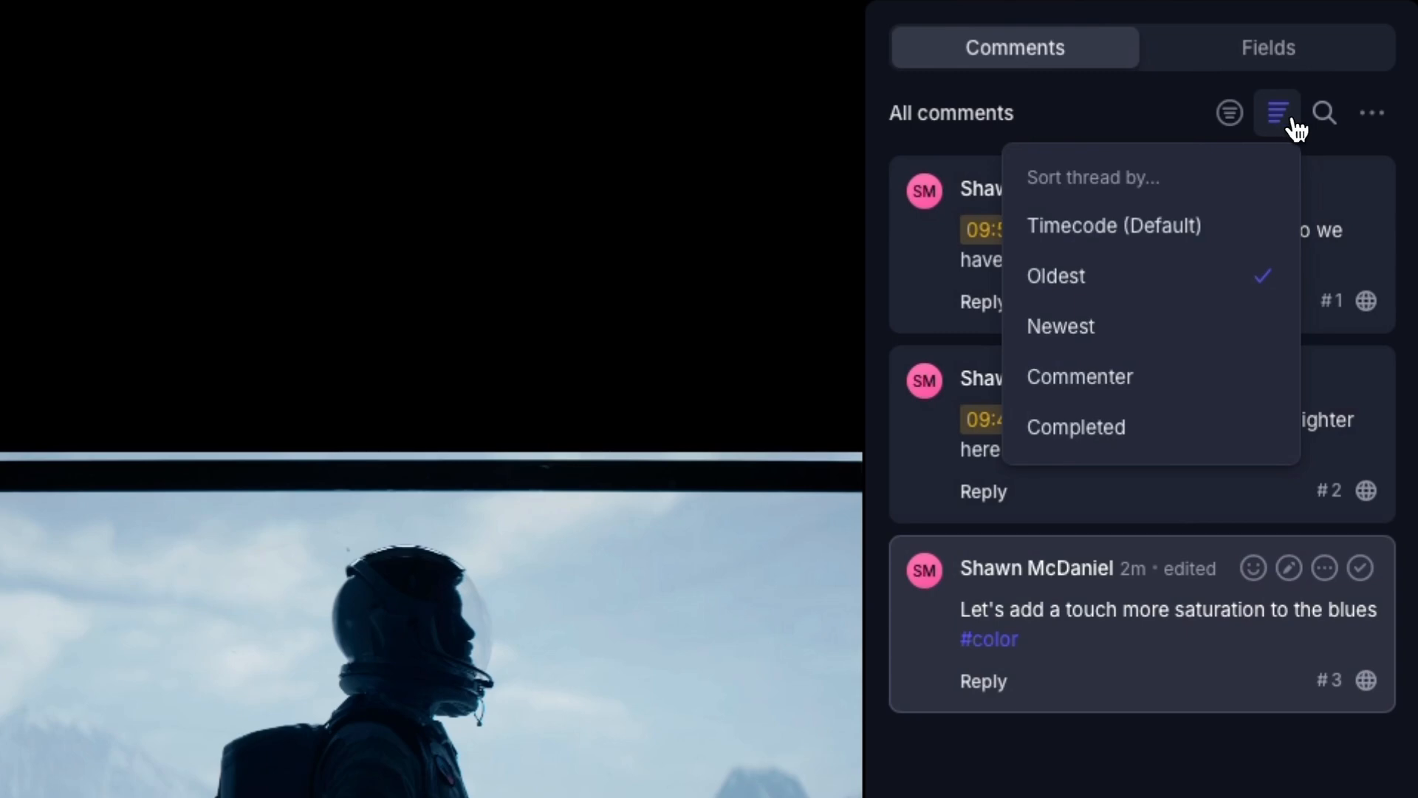
click(1324, 112)
text(Color)
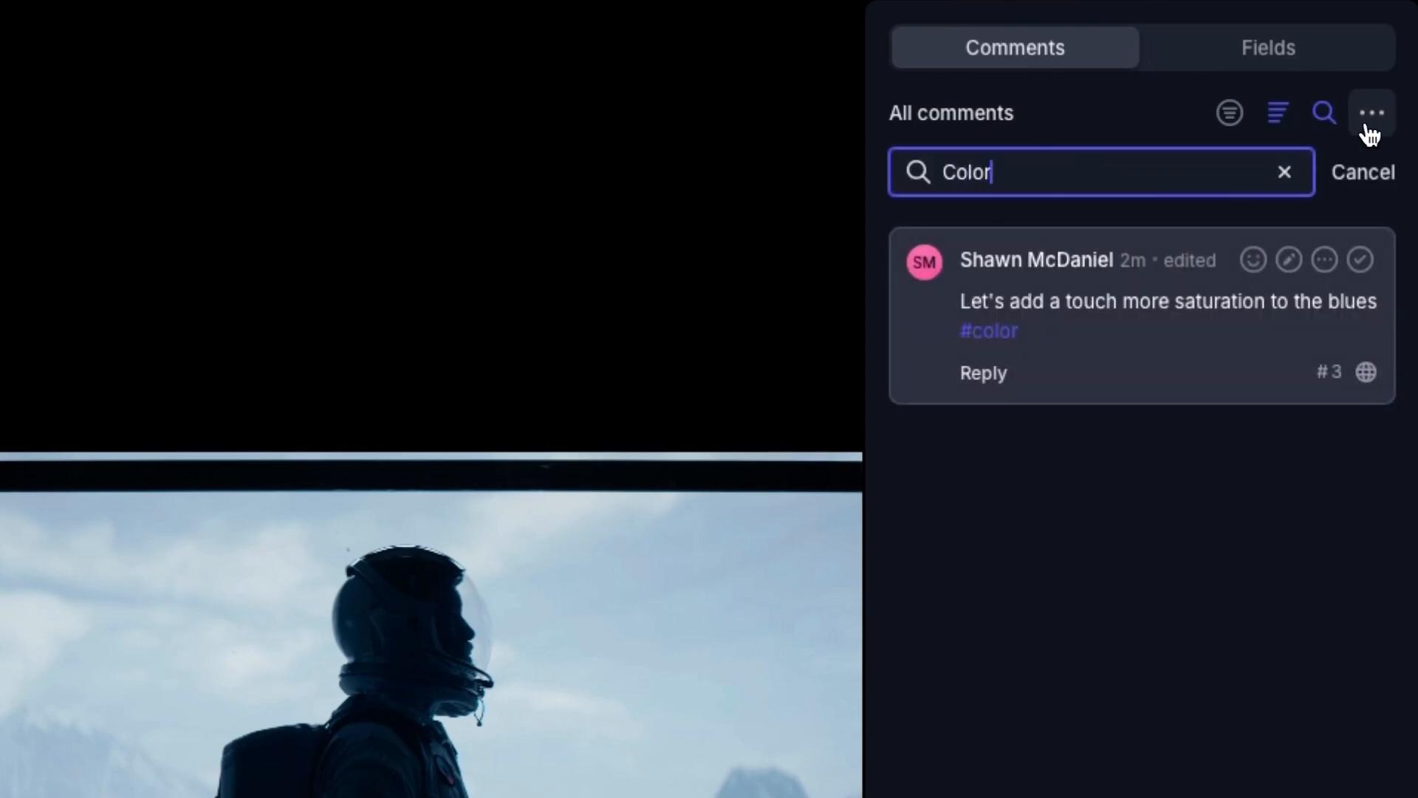
Step: Show the Export Comments format choices (FCP, Media Composer, Premiere, Resolve, CSV, TXT)
click(1371, 112)
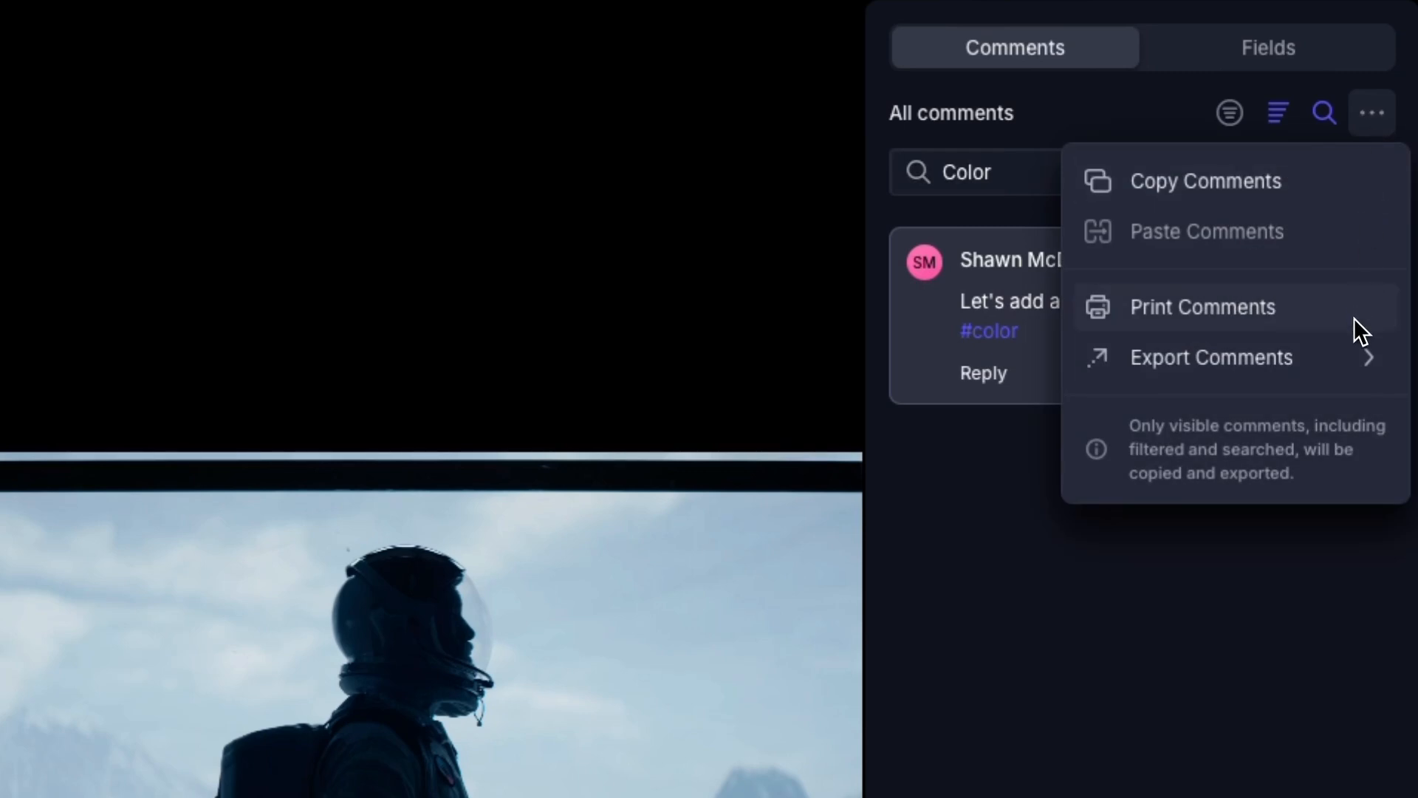
click(1212, 356)
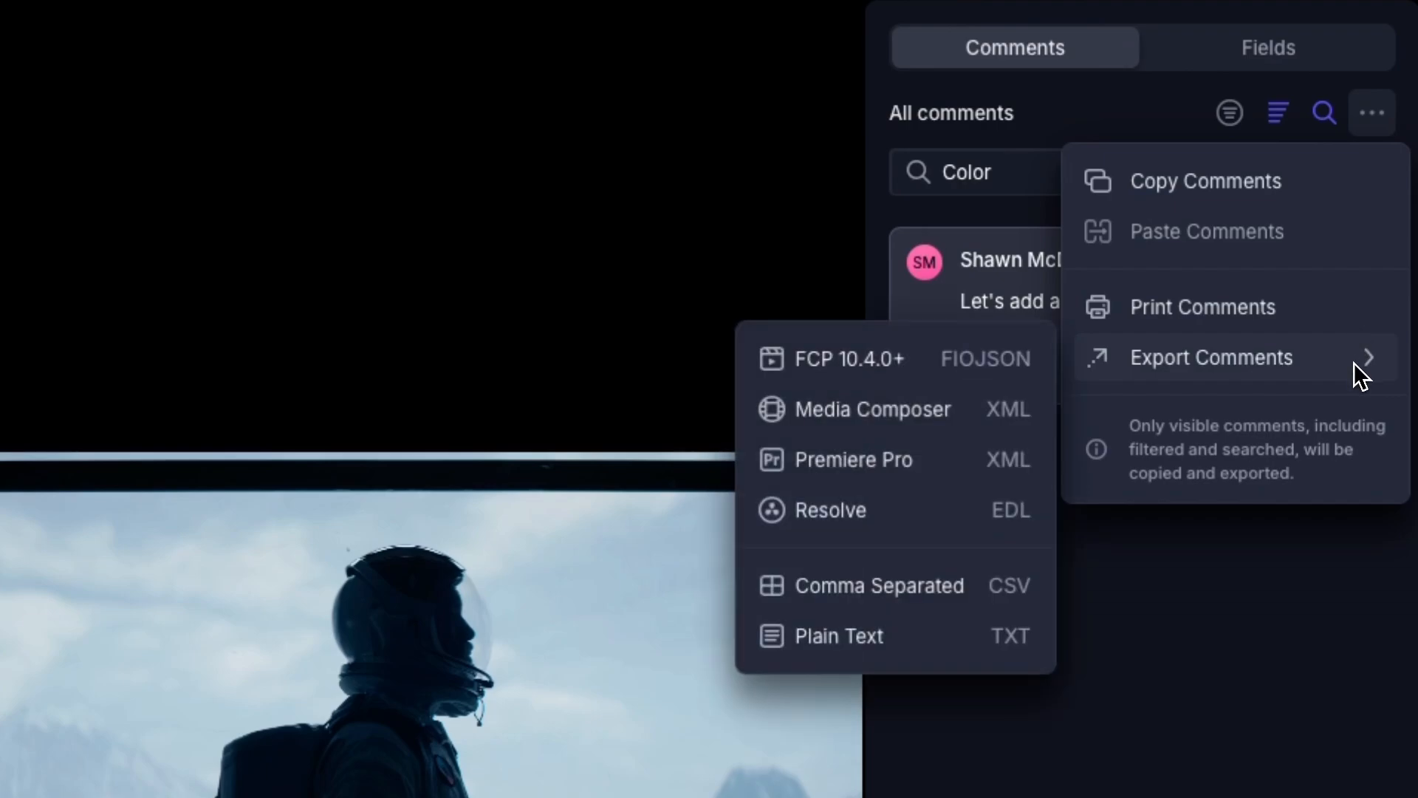